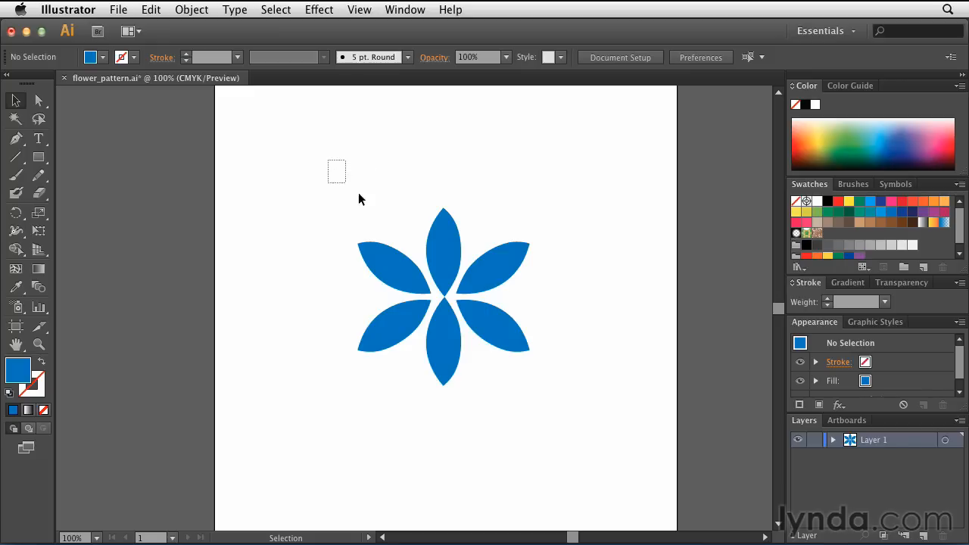
# Select the blue six-petal flower group and open the Object menu's pattern commands
pyautogui.click(443, 296)
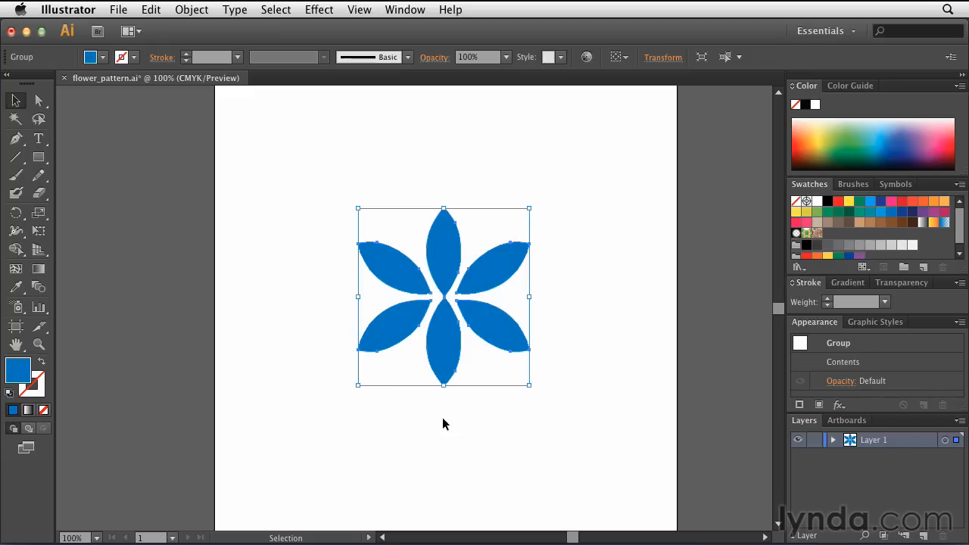
pyautogui.click(192, 9)
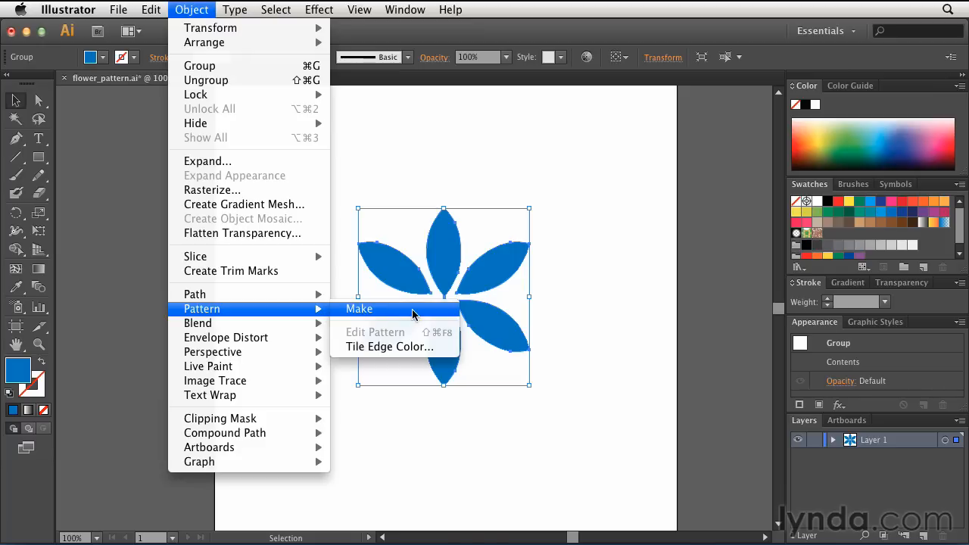
# Make a pattern from the flower named 'Blue Flower' with Hex by Row tiles
pyautogui.click(358, 309)
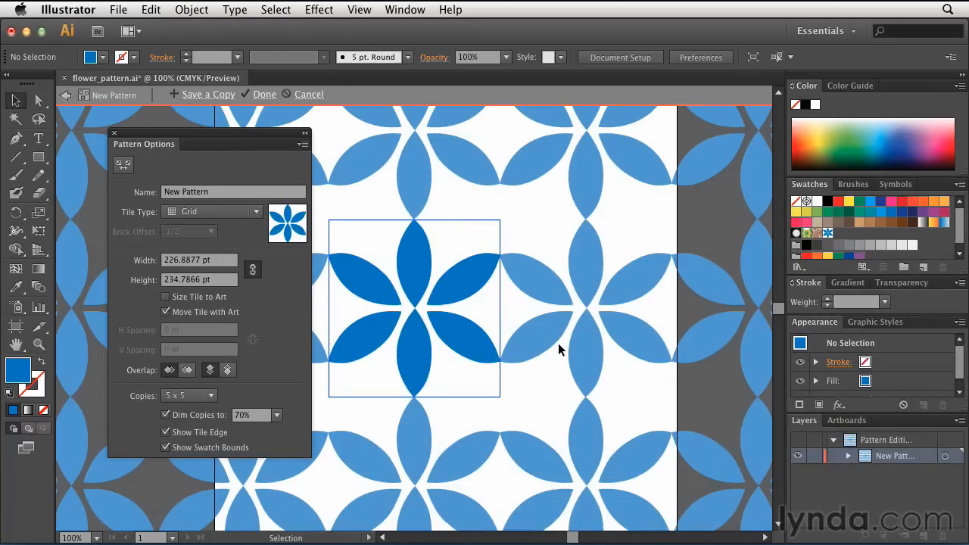
pyautogui.moveTo(823, 241)
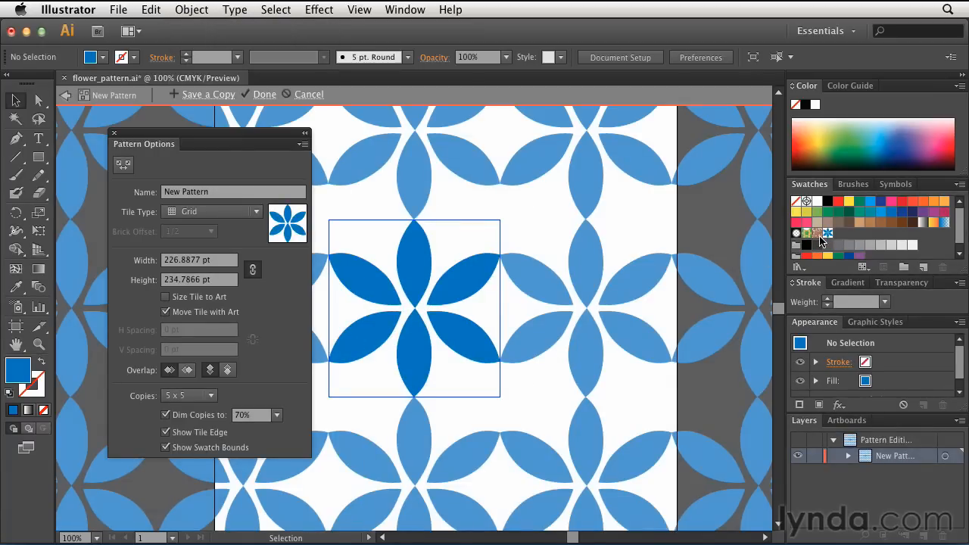
pyautogui.moveTo(826, 233)
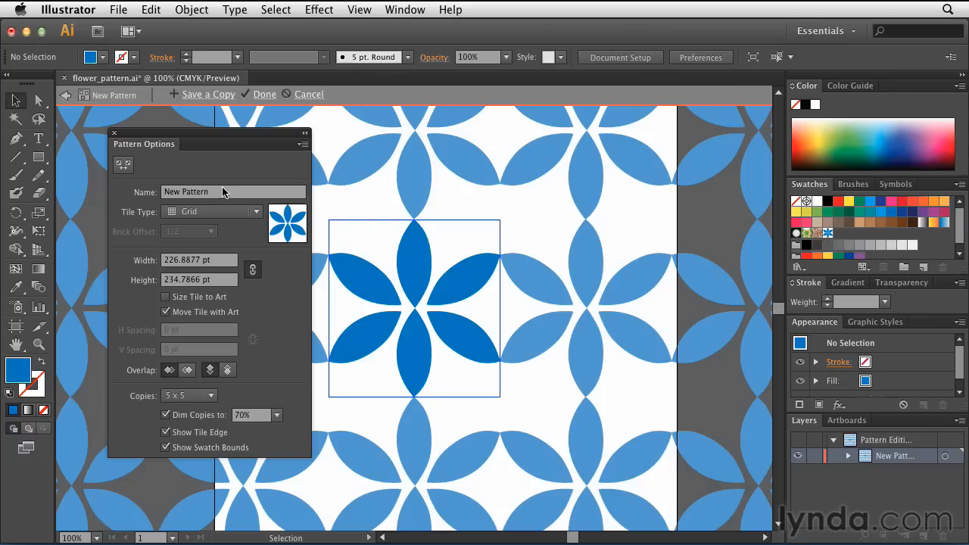
pyautogui.click(233, 192)
pyautogui.write('Blue')
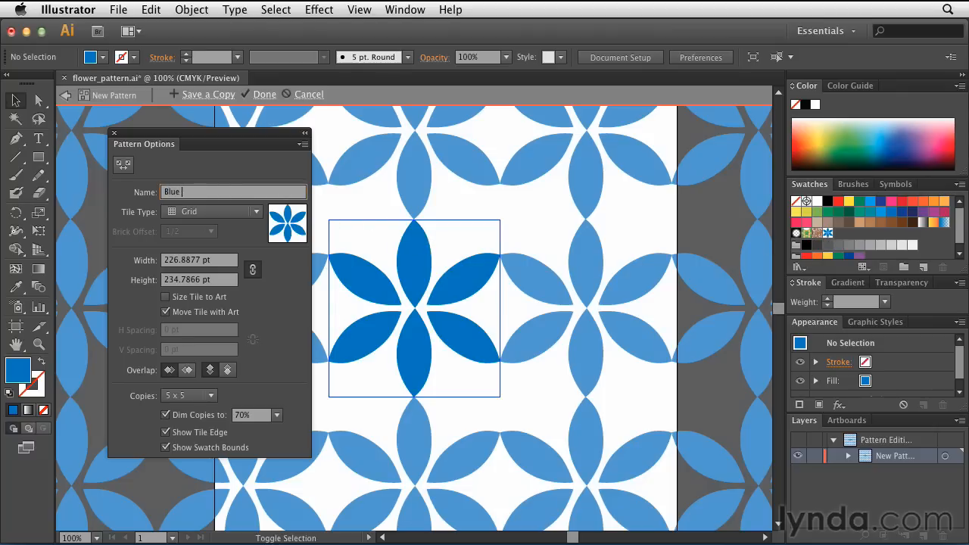
pyautogui.write('Flower')
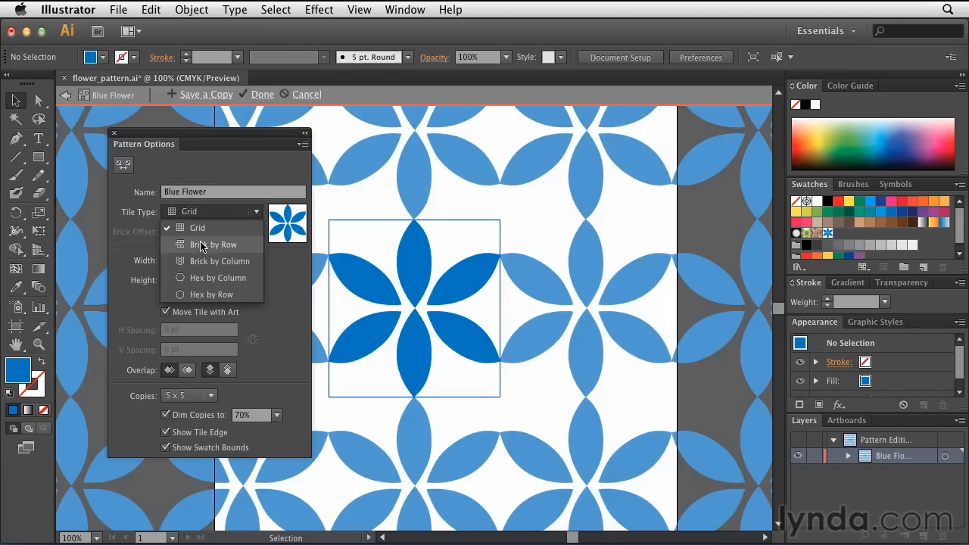
pyautogui.click(211, 295)
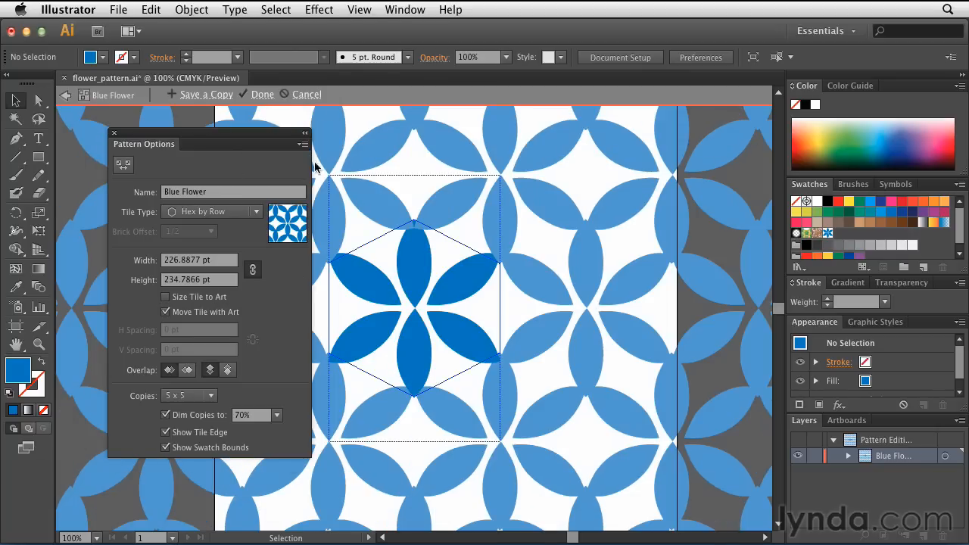
pyautogui.moveTo(220, 312)
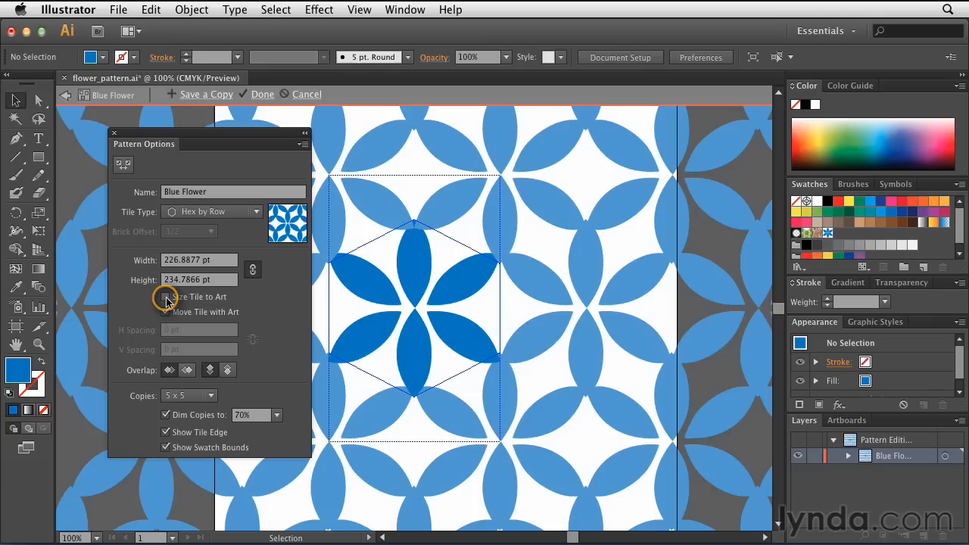
# Size the tile to the art, space it 20 pt horizontally, 15 pt vertically, and preview 3 x 3 copies
pyautogui.click(166, 296)
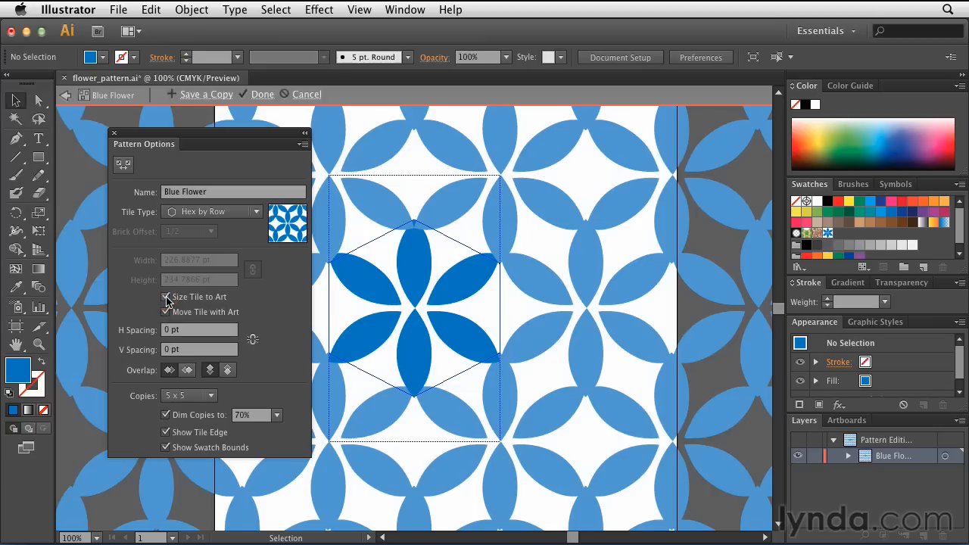
pyautogui.moveTo(134, 355)
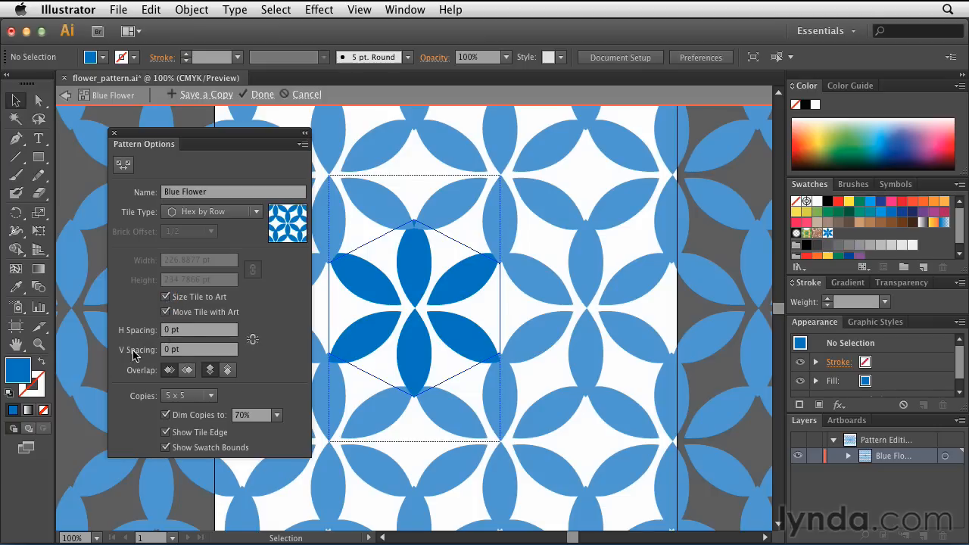
pyautogui.click(199, 330)
pyautogui.write('20')
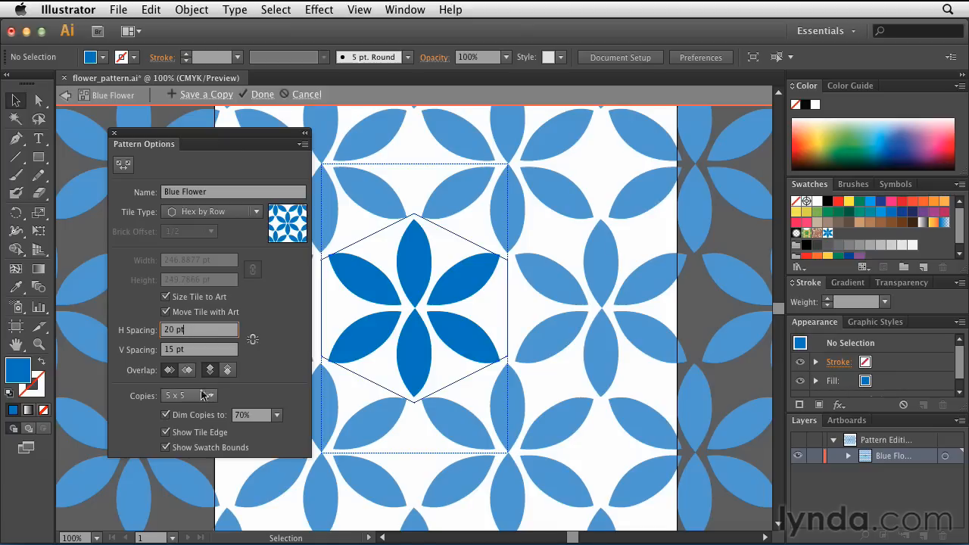
pyautogui.click(210, 395)
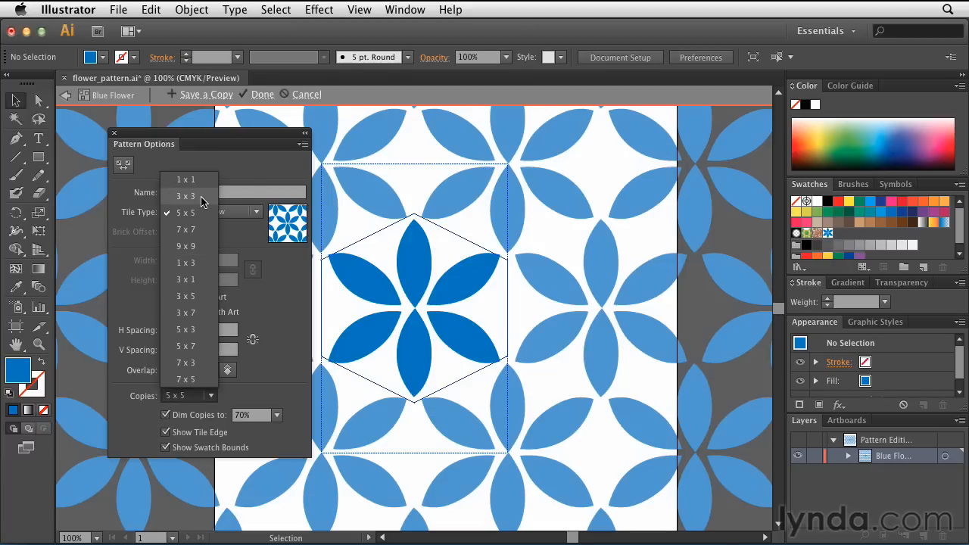
pyautogui.click(185, 196)
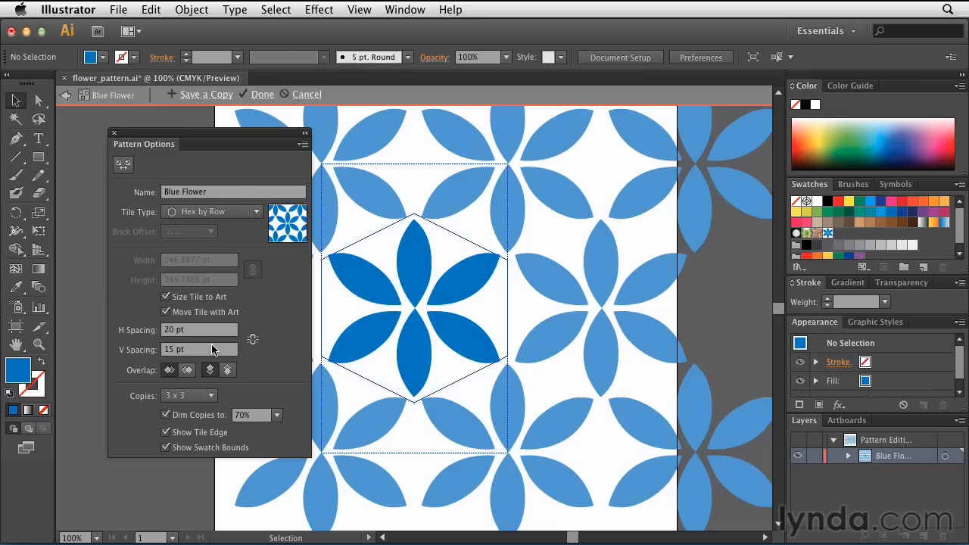
pyautogui.moveTo(260, 292)
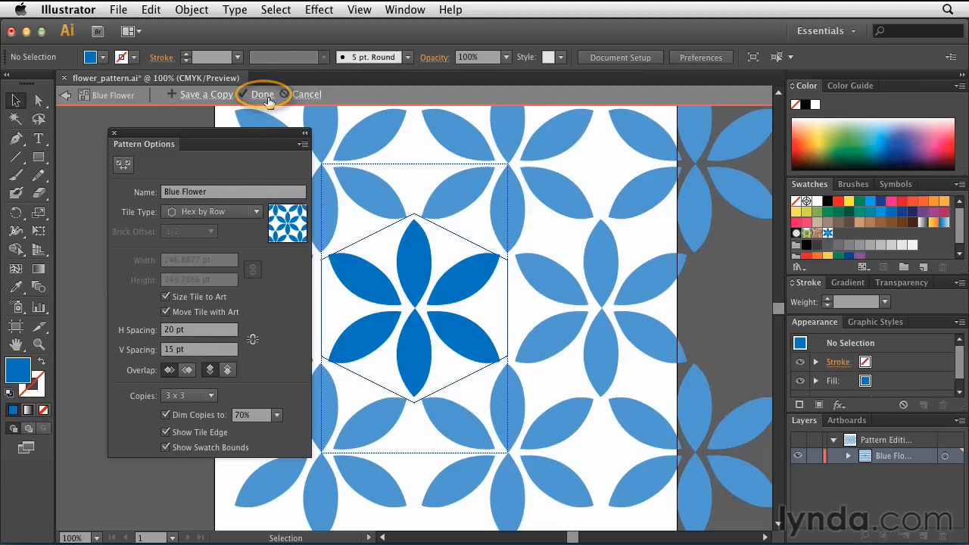
# Finish the Blue Flower pattern with Done and return to the artboard
pyautogui.click(262, 94)
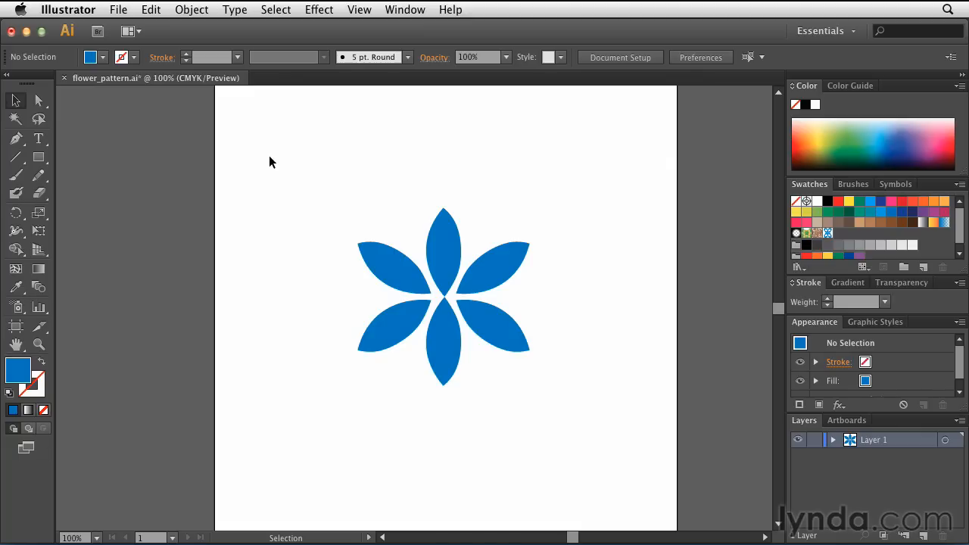
pyautogui.moveTo(864, 249)
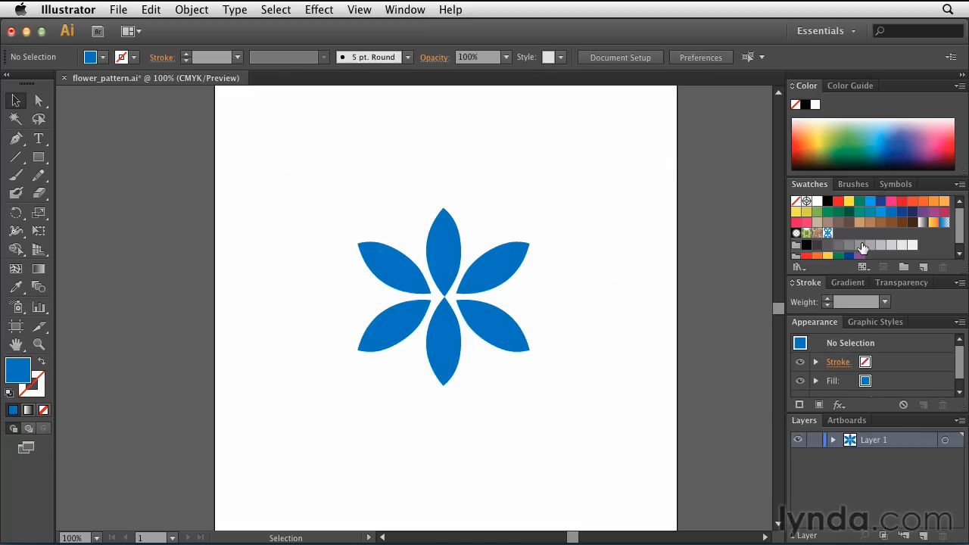
pyautogui.moveTo(829, 233)
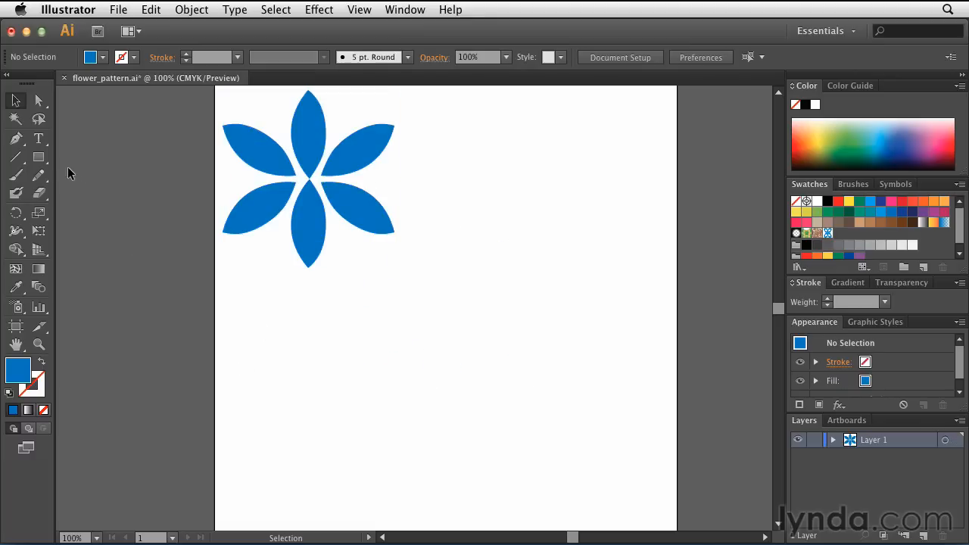
# Draw a wide rectangle below the flower and fill it with the Blue Flower swatch
pyautogui.click(39, 156)
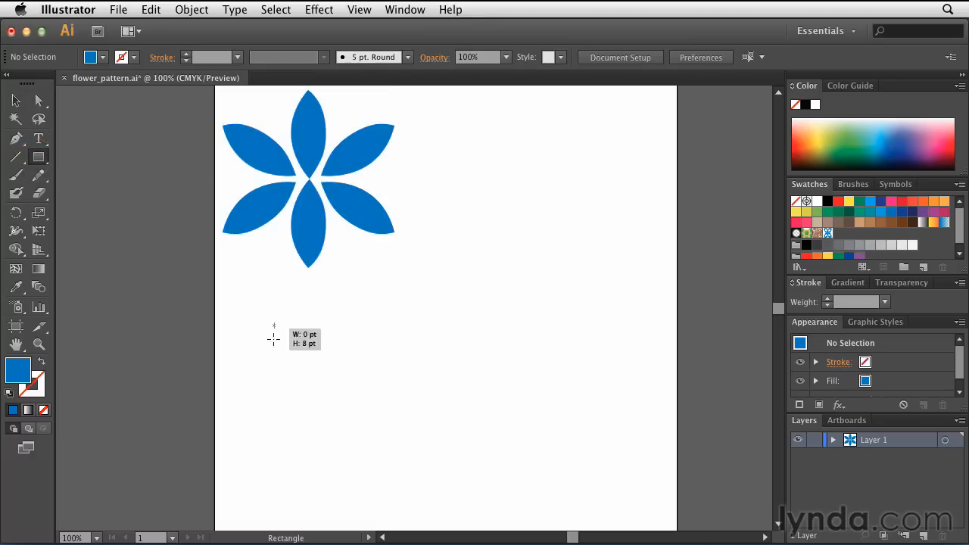
pyautogui.moveTo(274, 325); pyautogui.dragTo(610, 472)
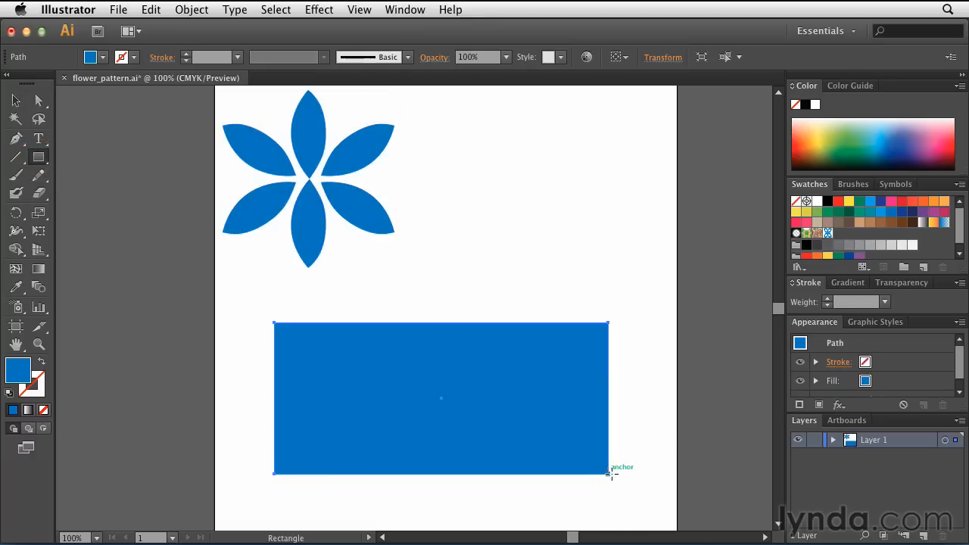
pyautogui.moveTo(500, 391)
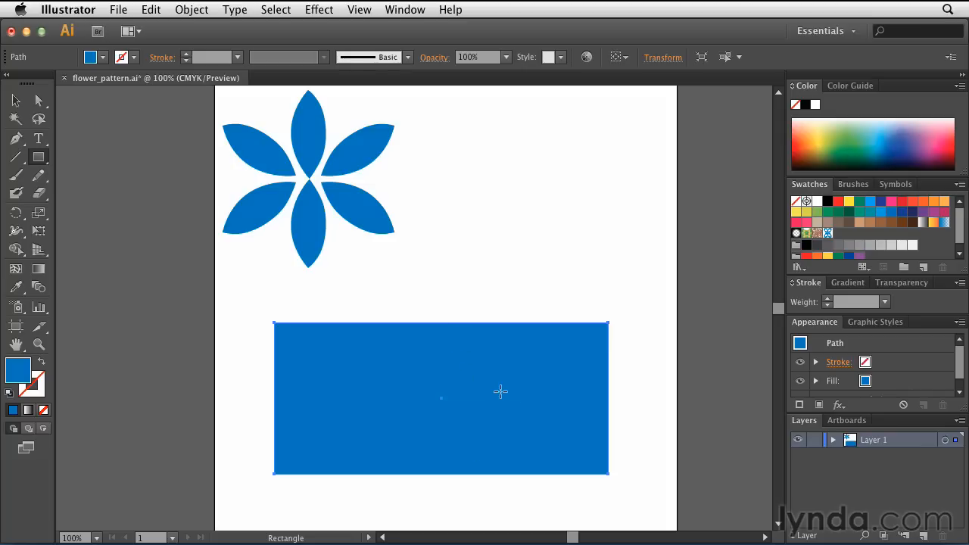
pyautogui.moveTo(333, 210)
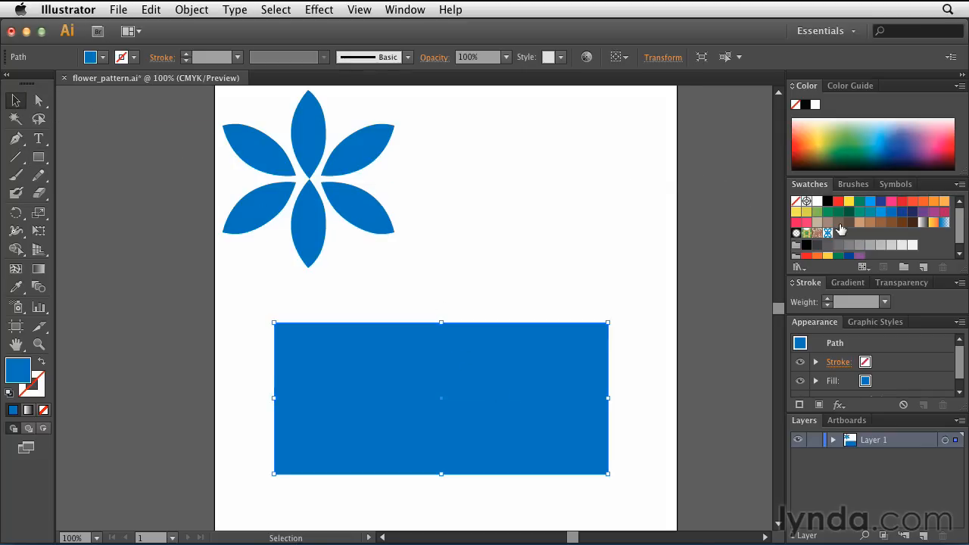
pyautogui.moveTo(829, 233)
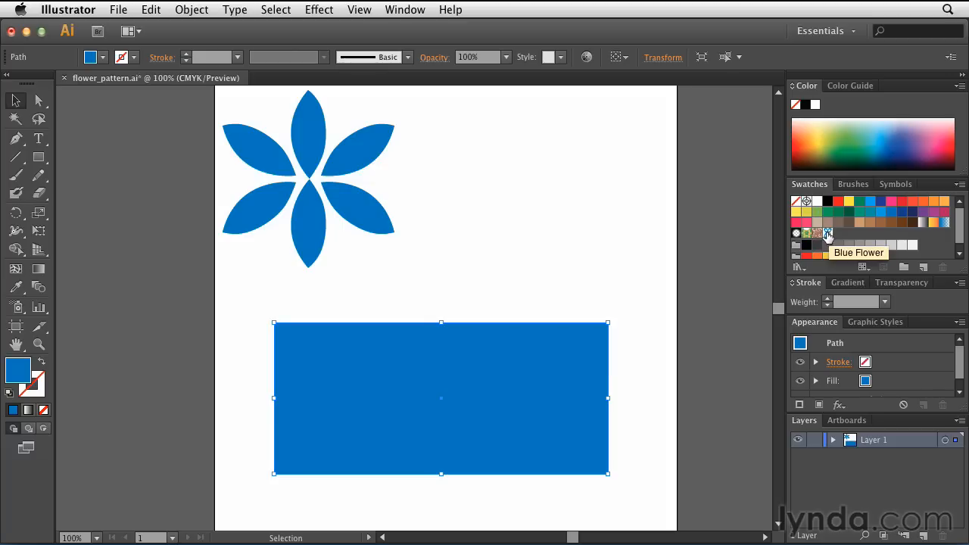
pyautogui.click(828, 234)
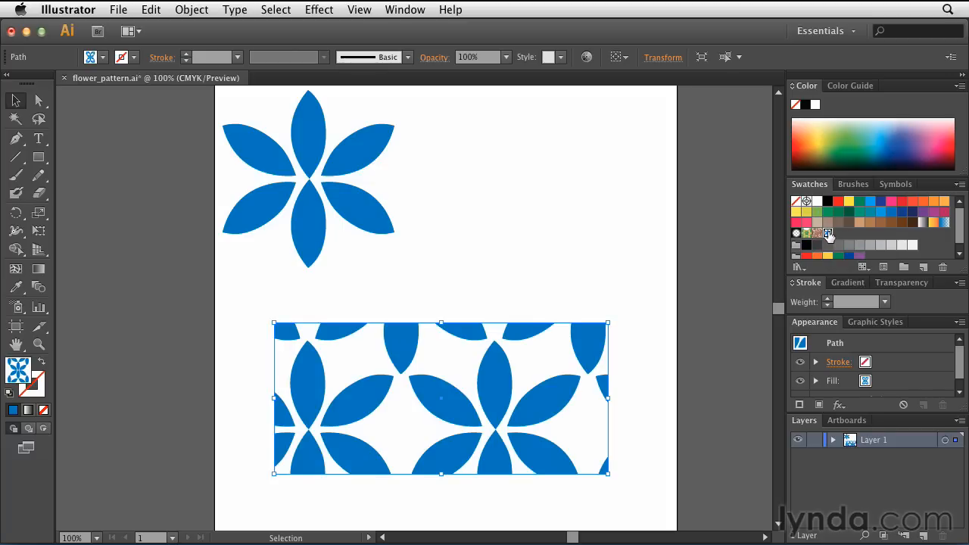
pyautogui.moveTo(829, 233)
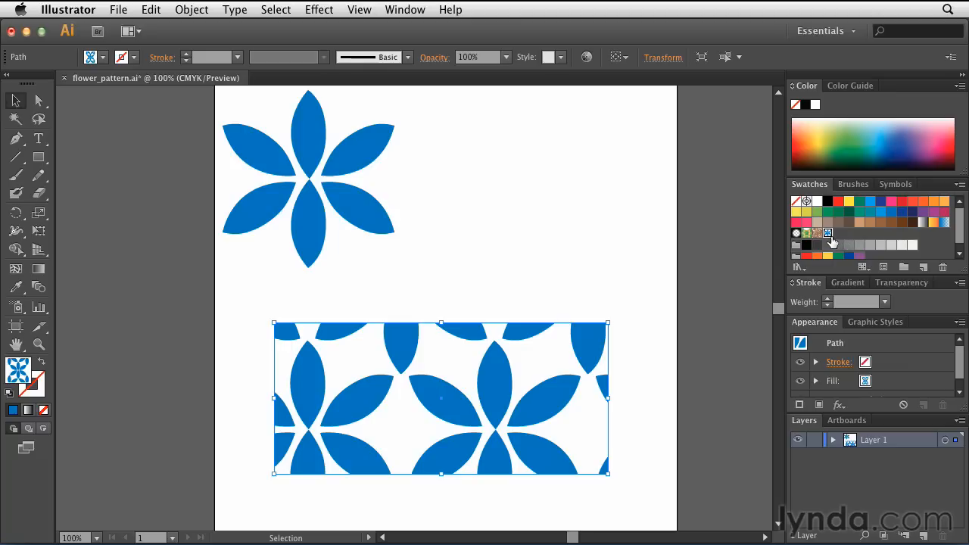
# Re-edit the Blue Flower swatch, shrink the flower, and preview 9 x 9 copies
pyautogui.doubleClick(828, 232)
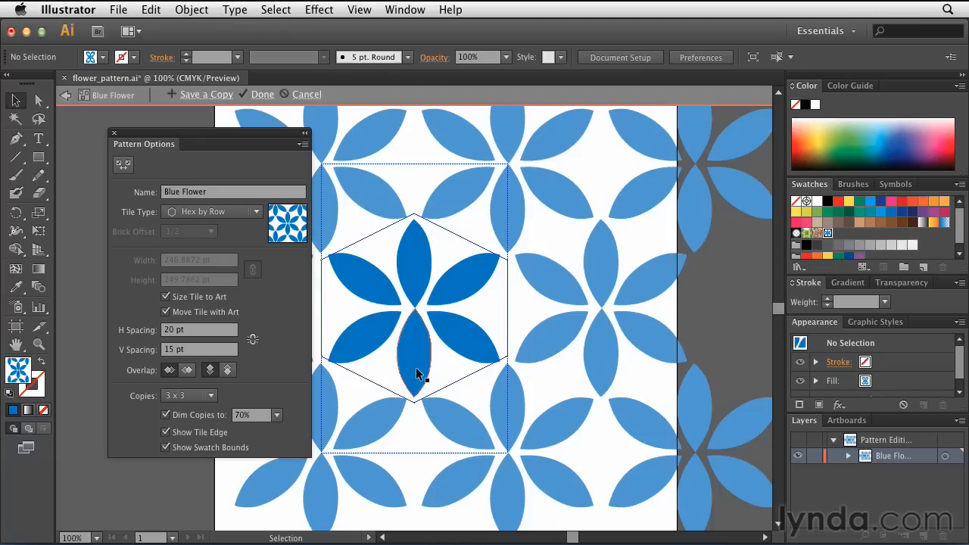
pyautogui.moveTo(418, 363)
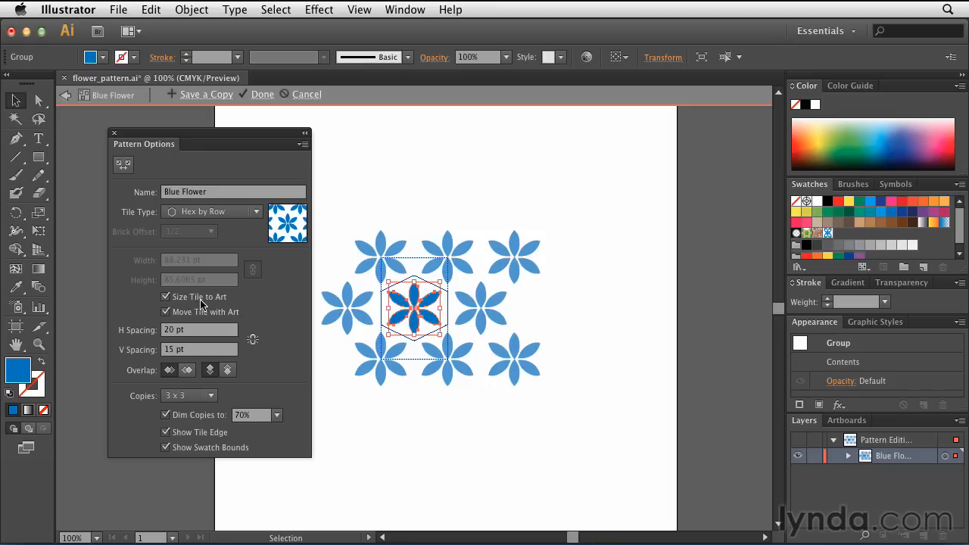
pyautogui.moveTo(443, 321); pyautogui.dragTo(428, 325)
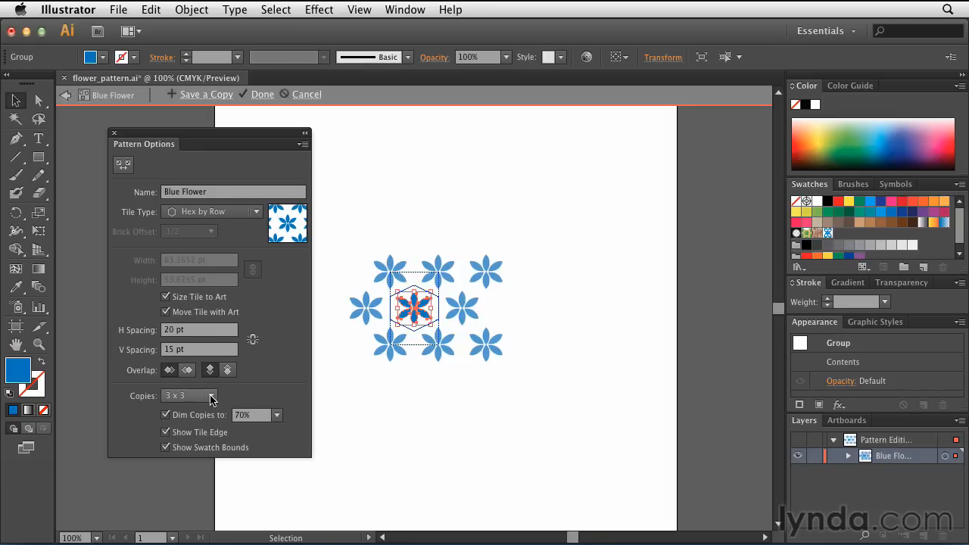
pyautogui.click(189, 395)
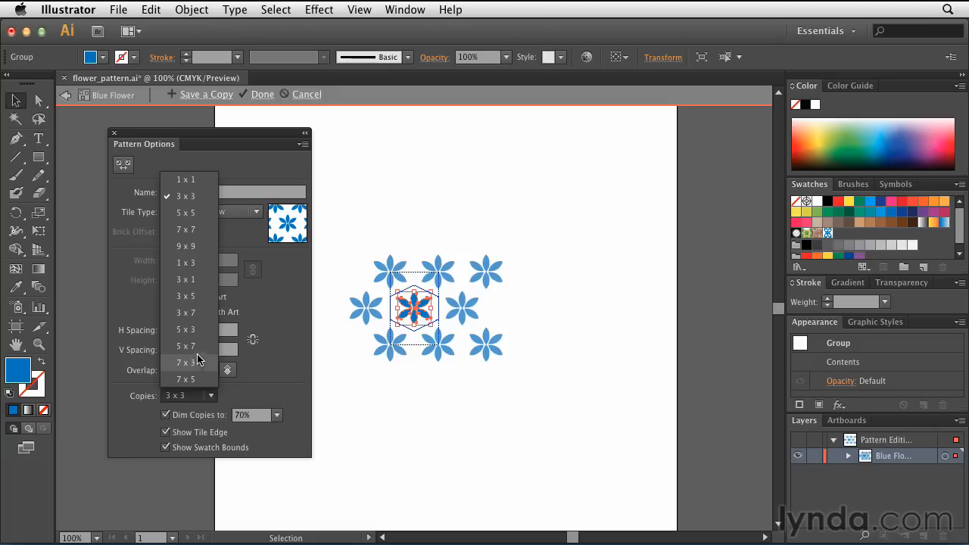
pyautogui.click(185, 246)
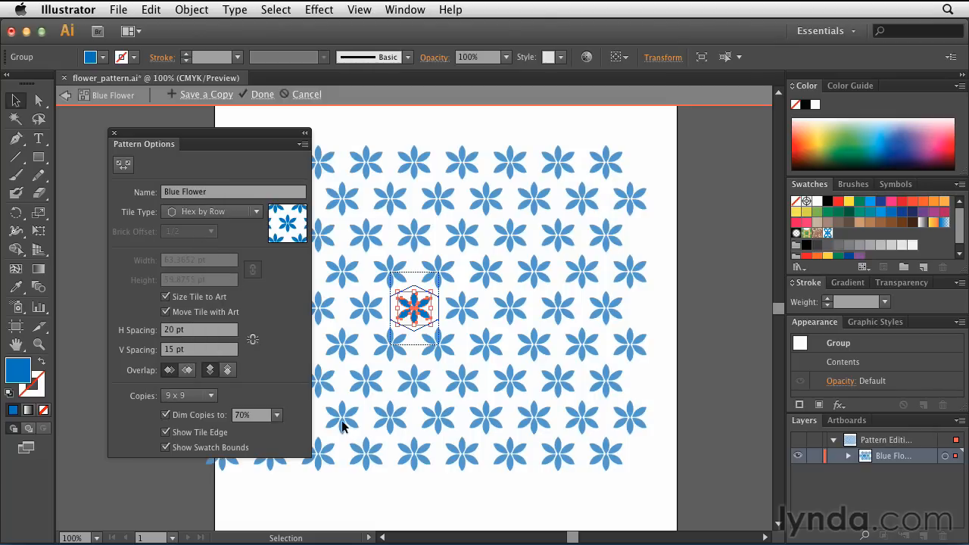
pyautogui.moveTo(278, 339)
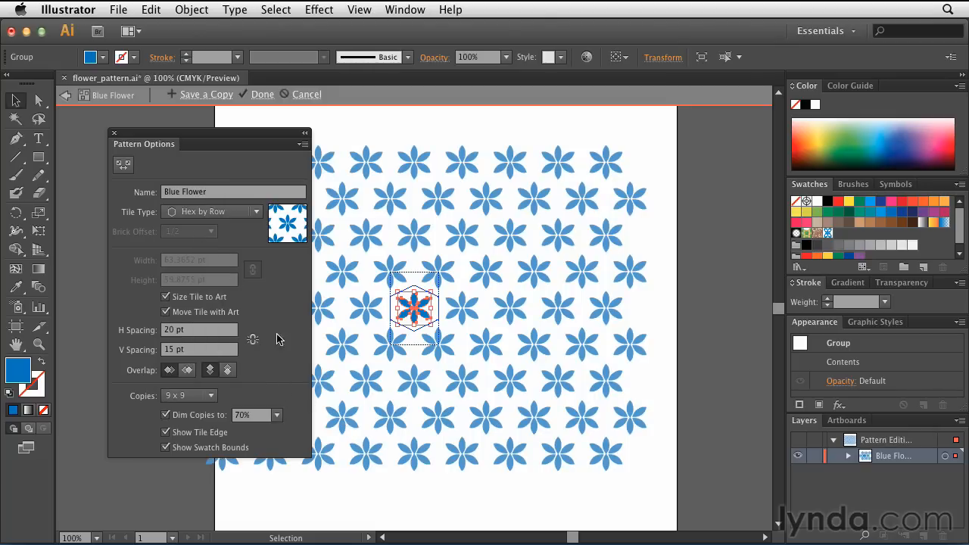
pyautogui.moveTo(202, 97)
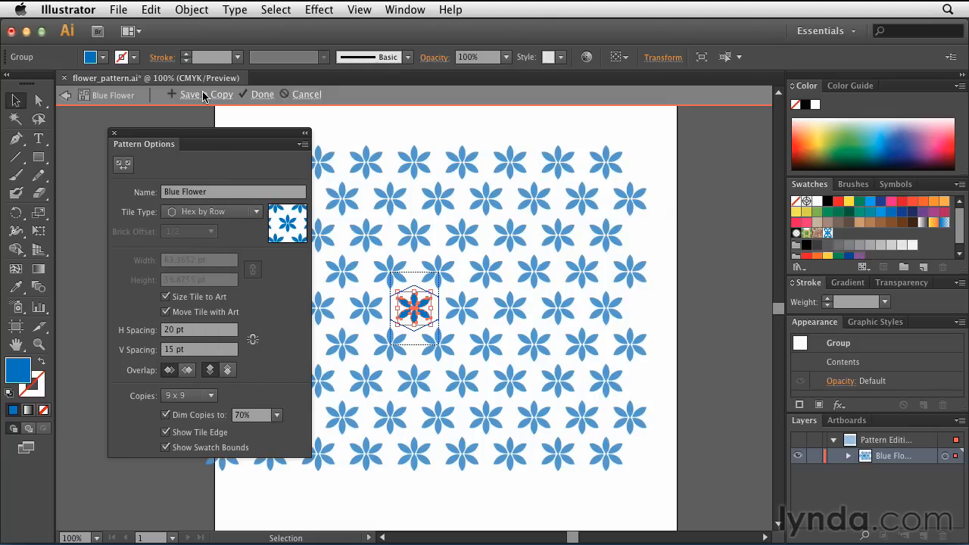
# Save the pattern as a copy named 'Small Blue Flowers' and dismiss the alert permanently
pyautogui.click(205, 94)
pyautogui.write('Small Blue Flower')
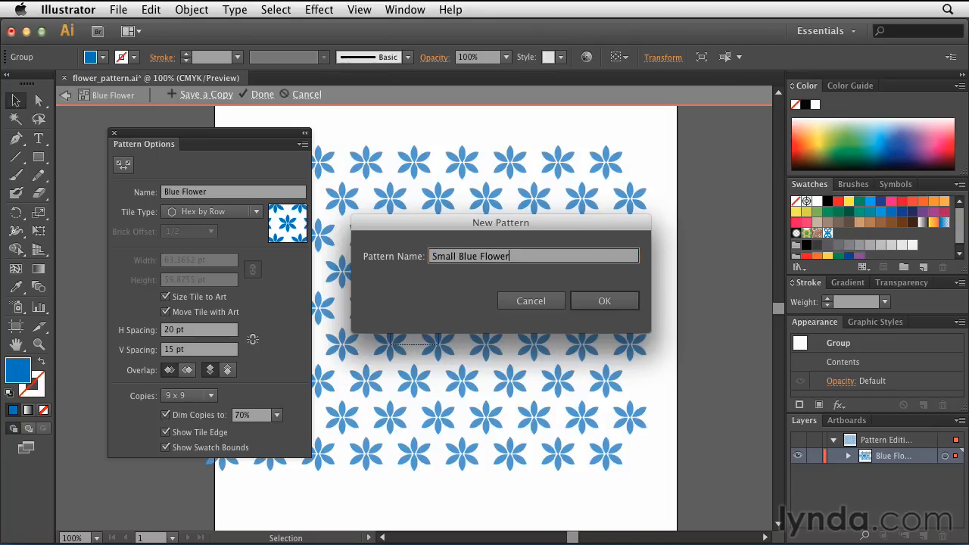
pyautogui.write('s')
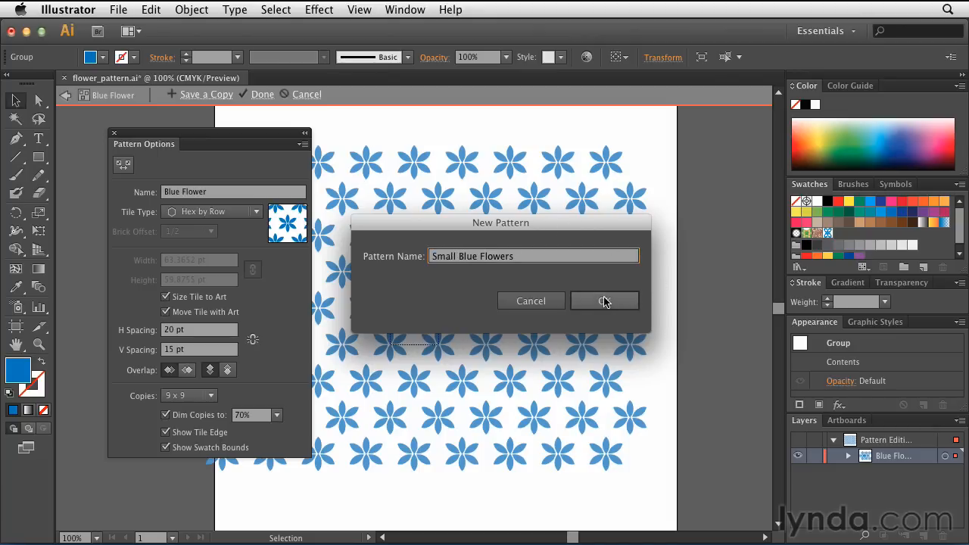
pyautogui.click(604, 300)
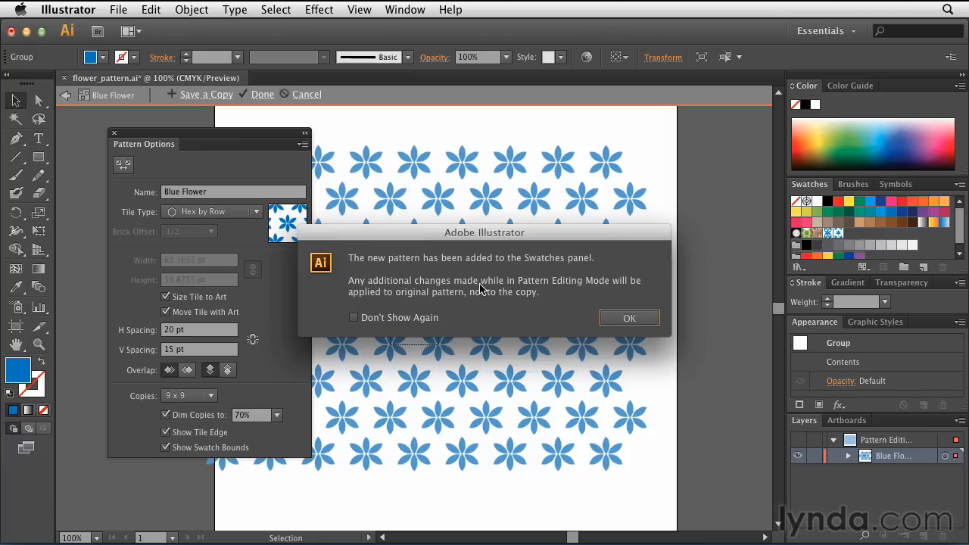
pyautogui.moveTo(507, 289)
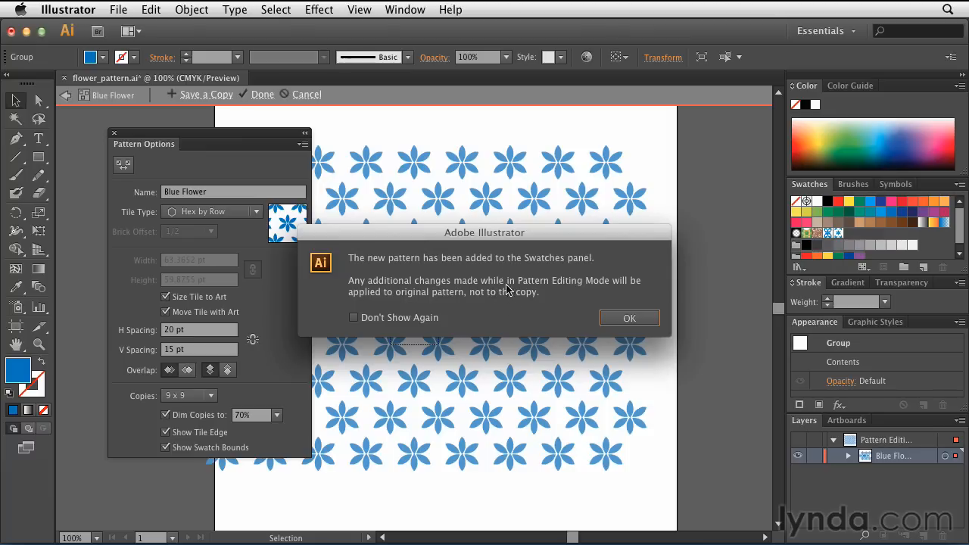
pyautogui.click(354, 317)
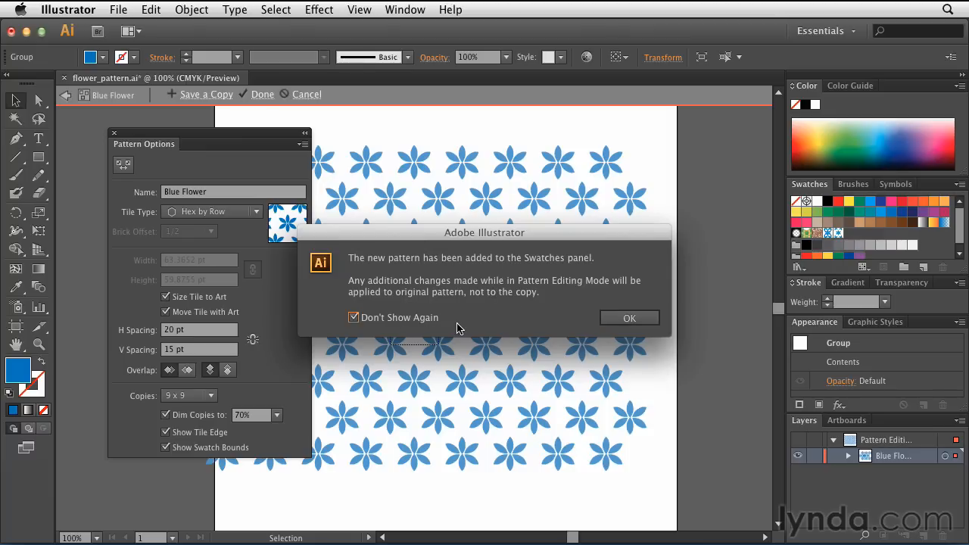
pyautogui.moveTo(629, 318)
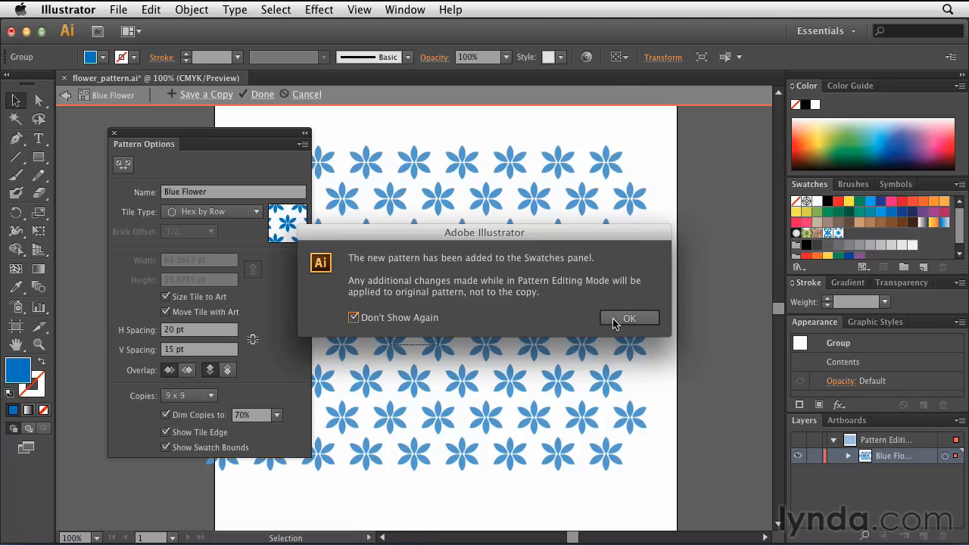
pyautogui.click(629, 318)
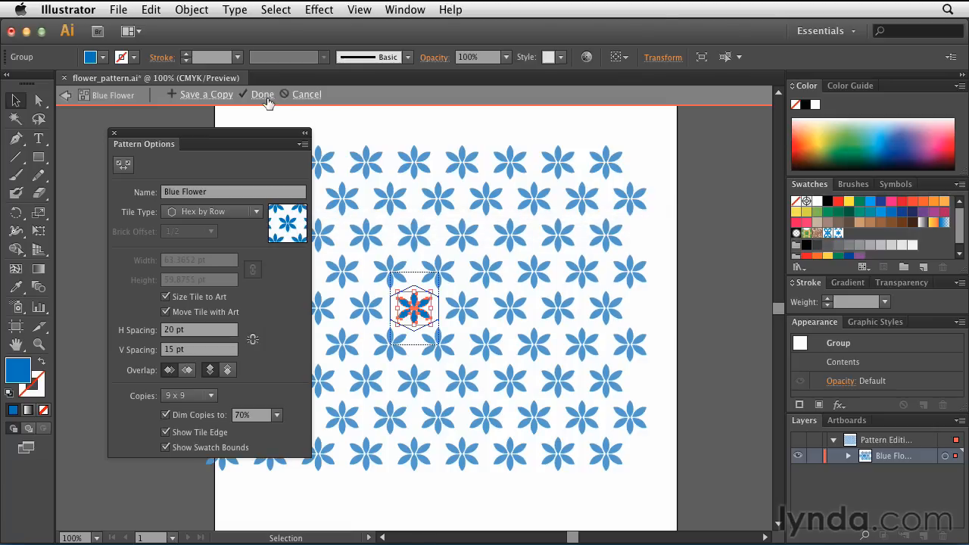
# Exit pattern editing and select the flower-patterned rectangle
pyautogui.click(263, 94)
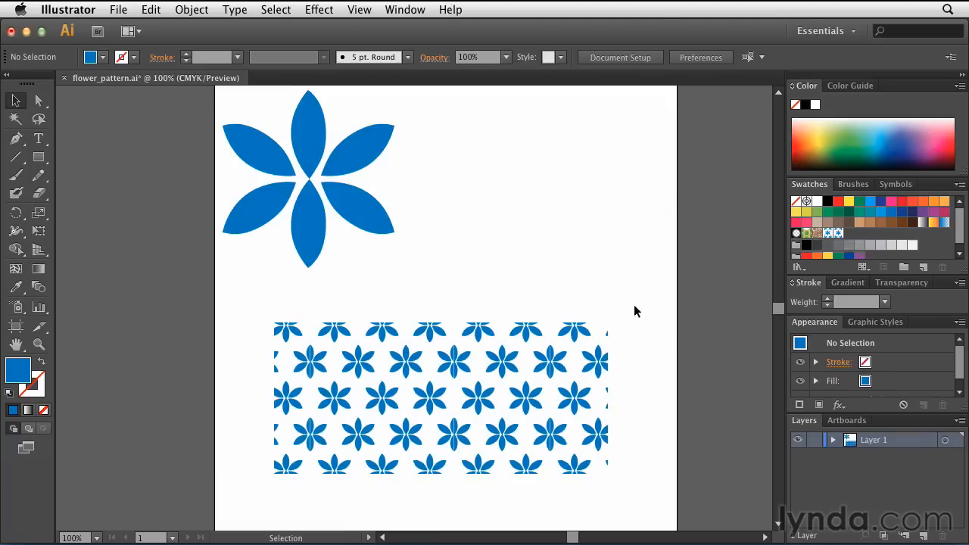
pyautogui.click(440, 397)
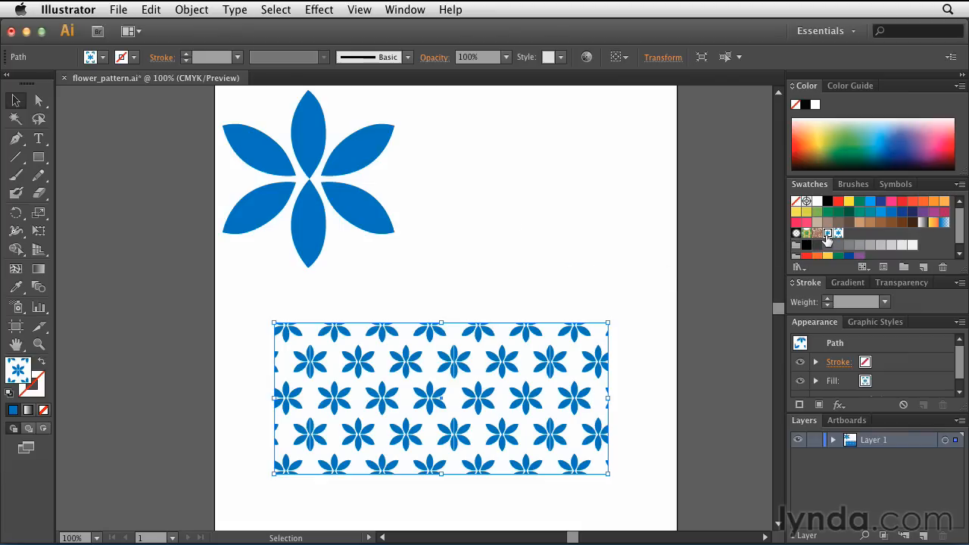
pyautogui.moveTo(839, 233)
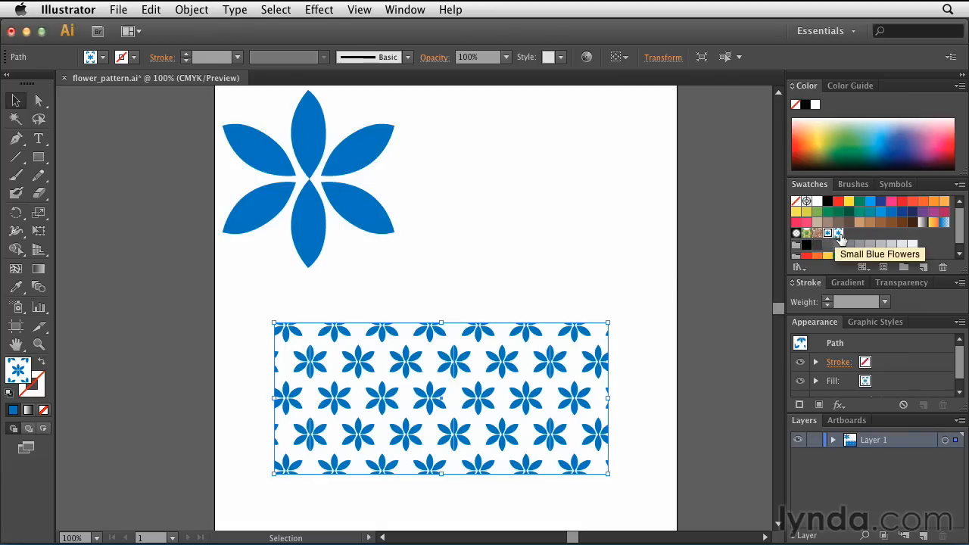
pyautogui.moveTo(666, 292)
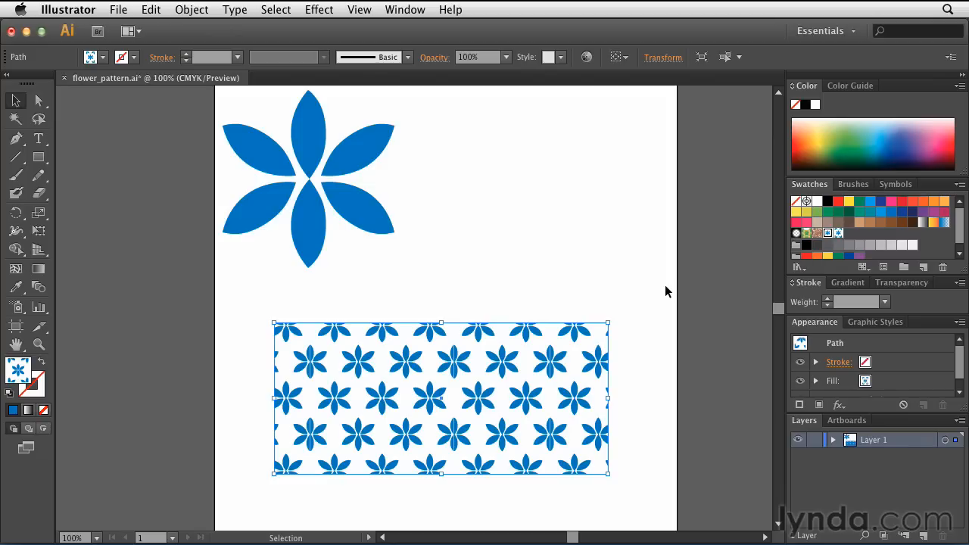